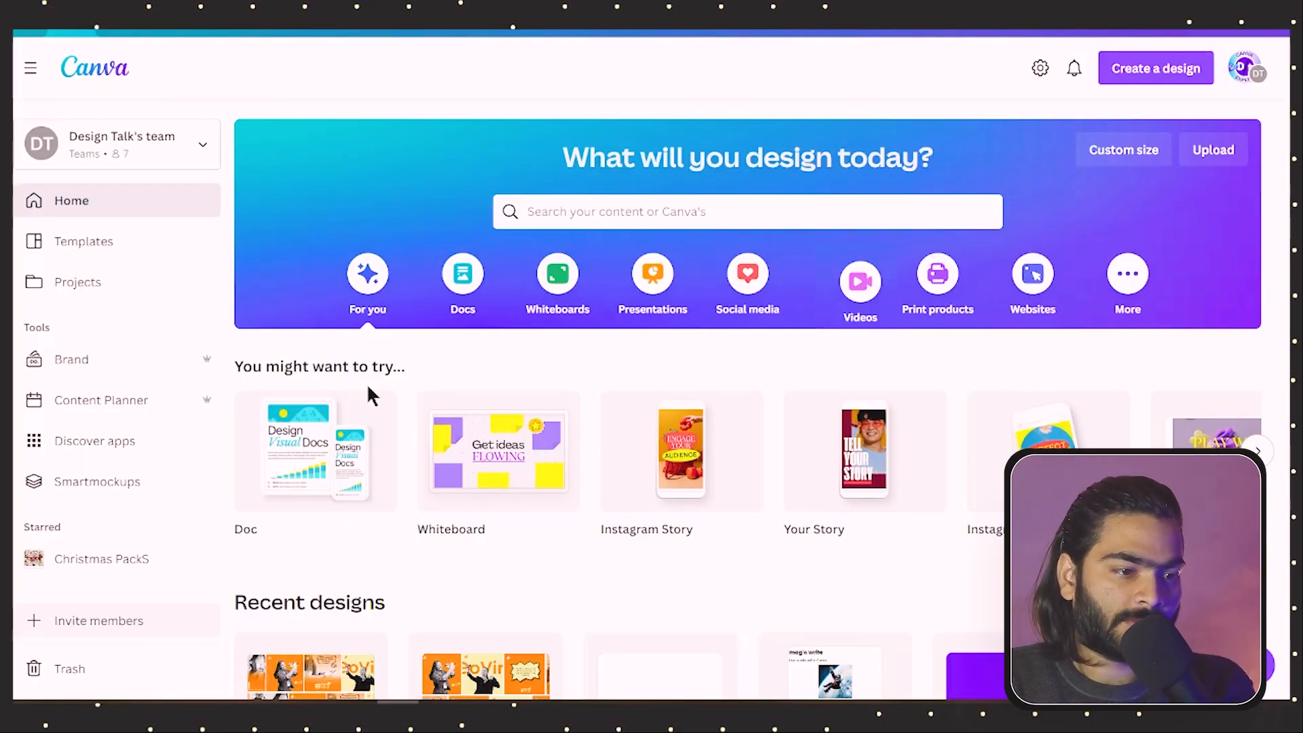
mouse_move(490, 192)
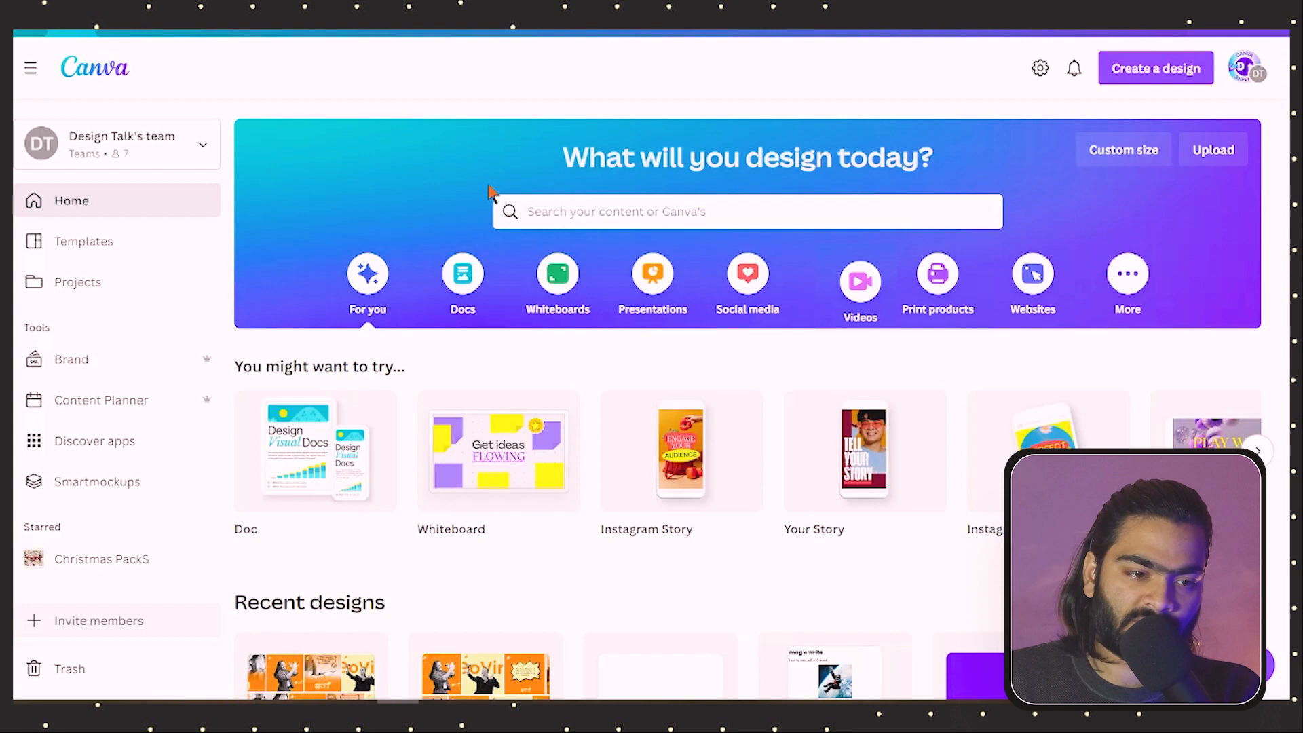
Step: Show the Videos category of design formats on the Canva home page
left_click(859, 278)
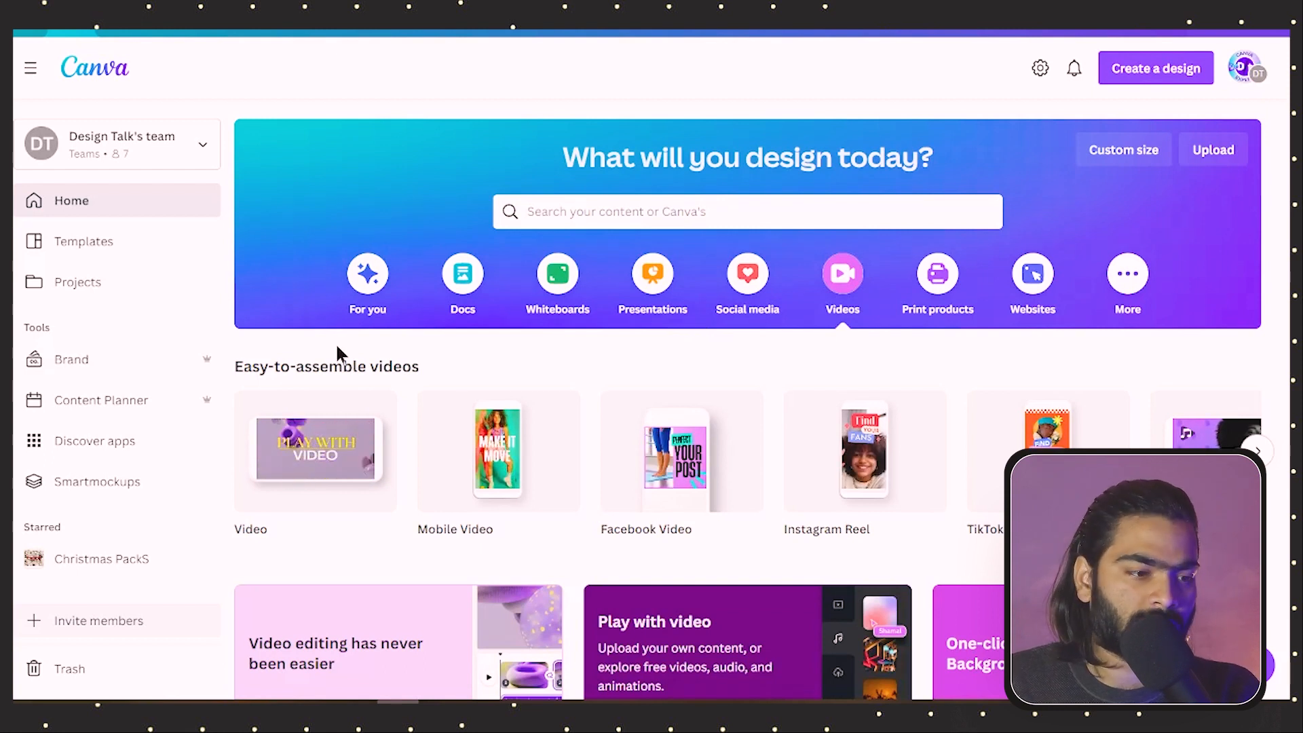
mouse_move(274, 473)
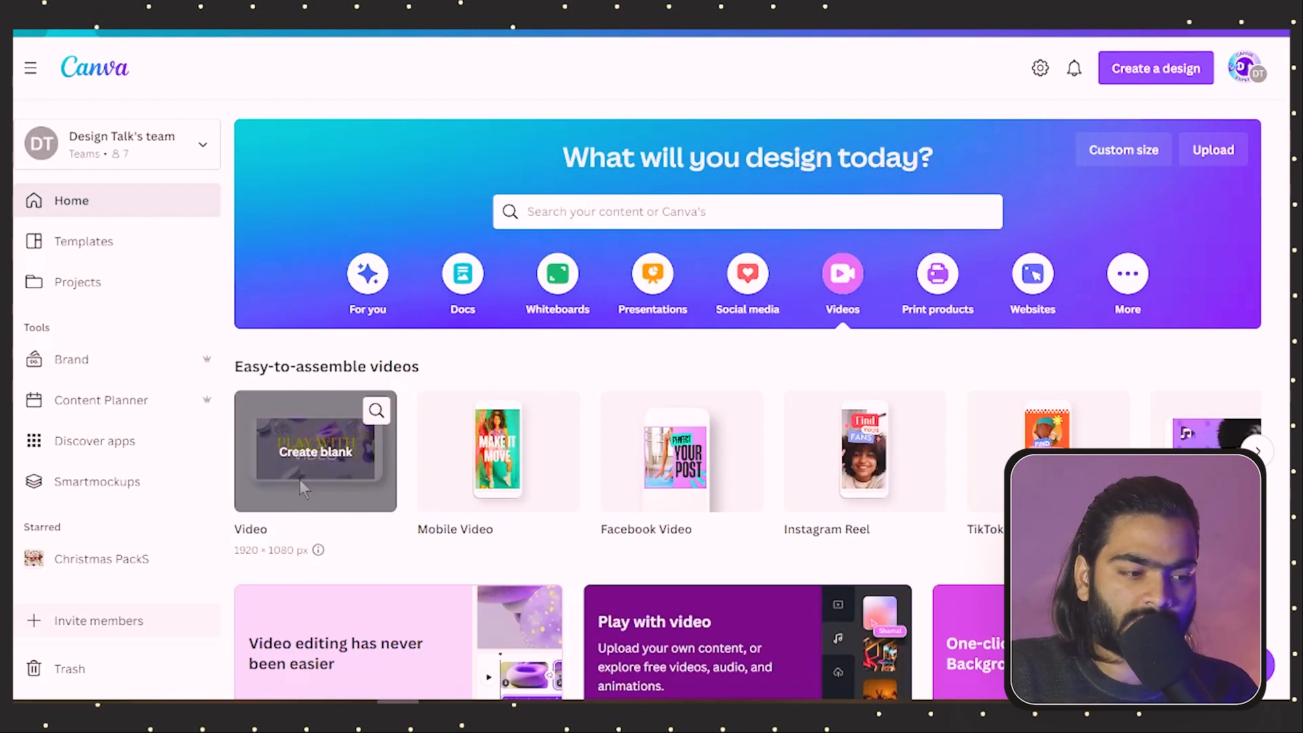
Step: Create a blank 1920×1080 video design and show the Uploads panel
left_click(315, 450)
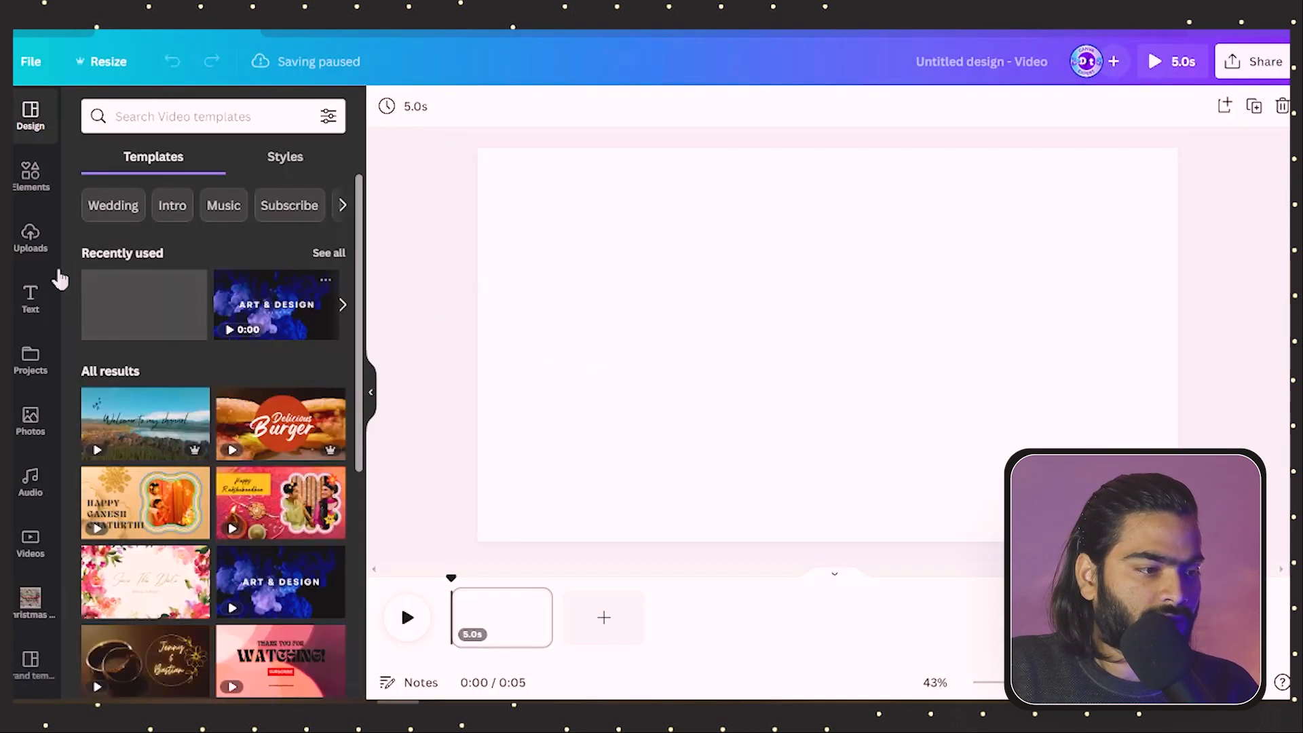
left_click(31, 237)
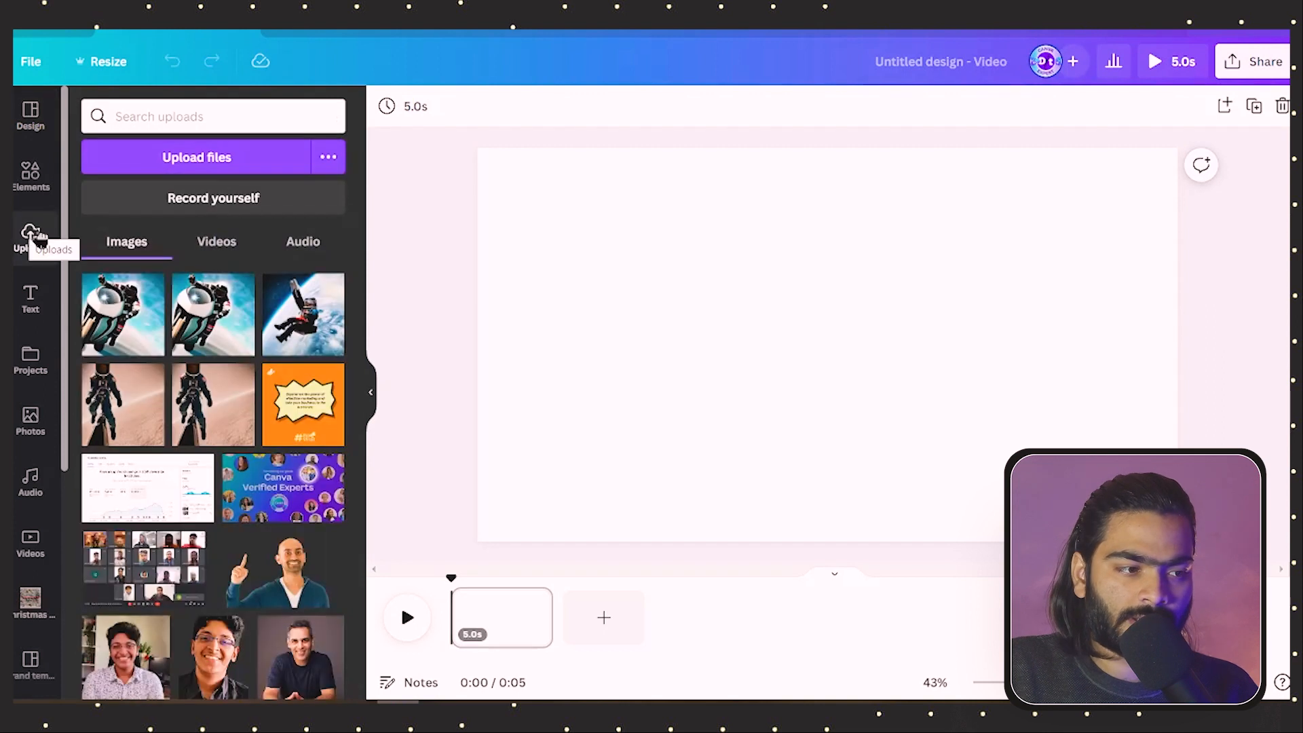
Step: Upload all six orange marketing post PNGs, 1.png through 6.png, to the uploads library
left_click(196, 158)
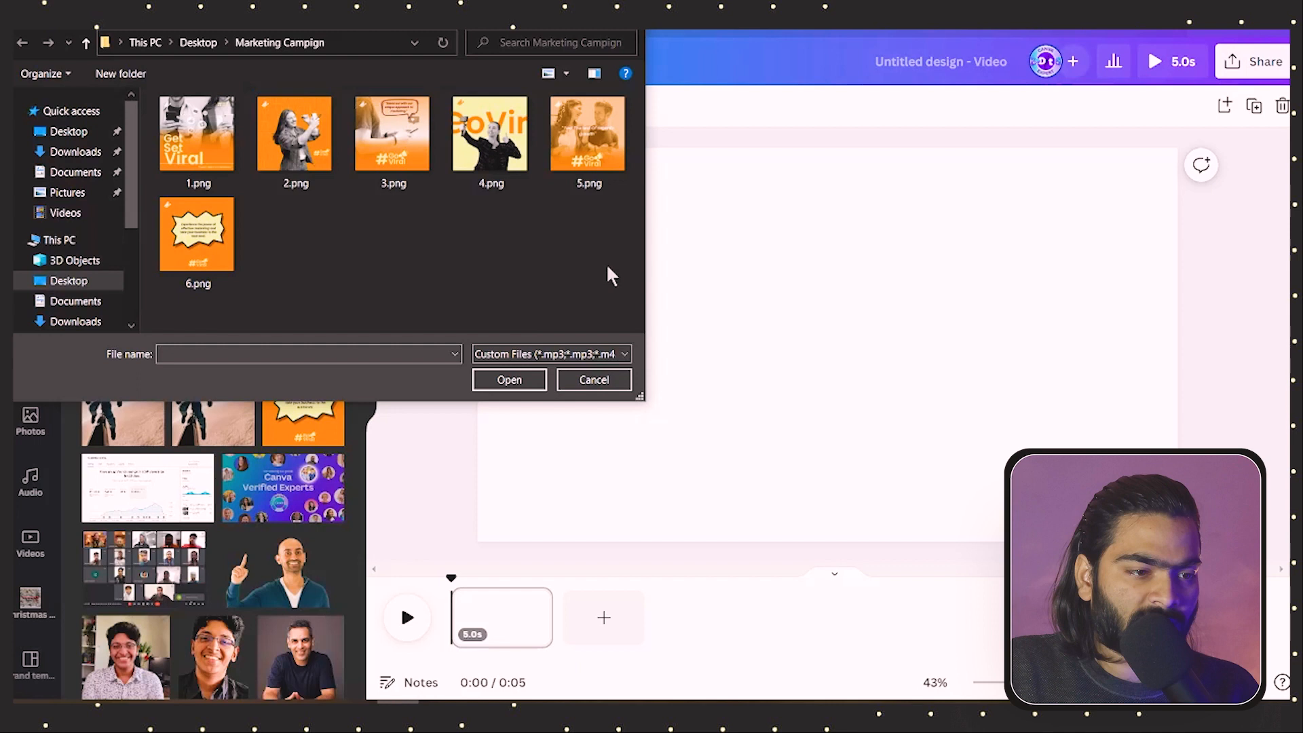
key("ctrl+a")
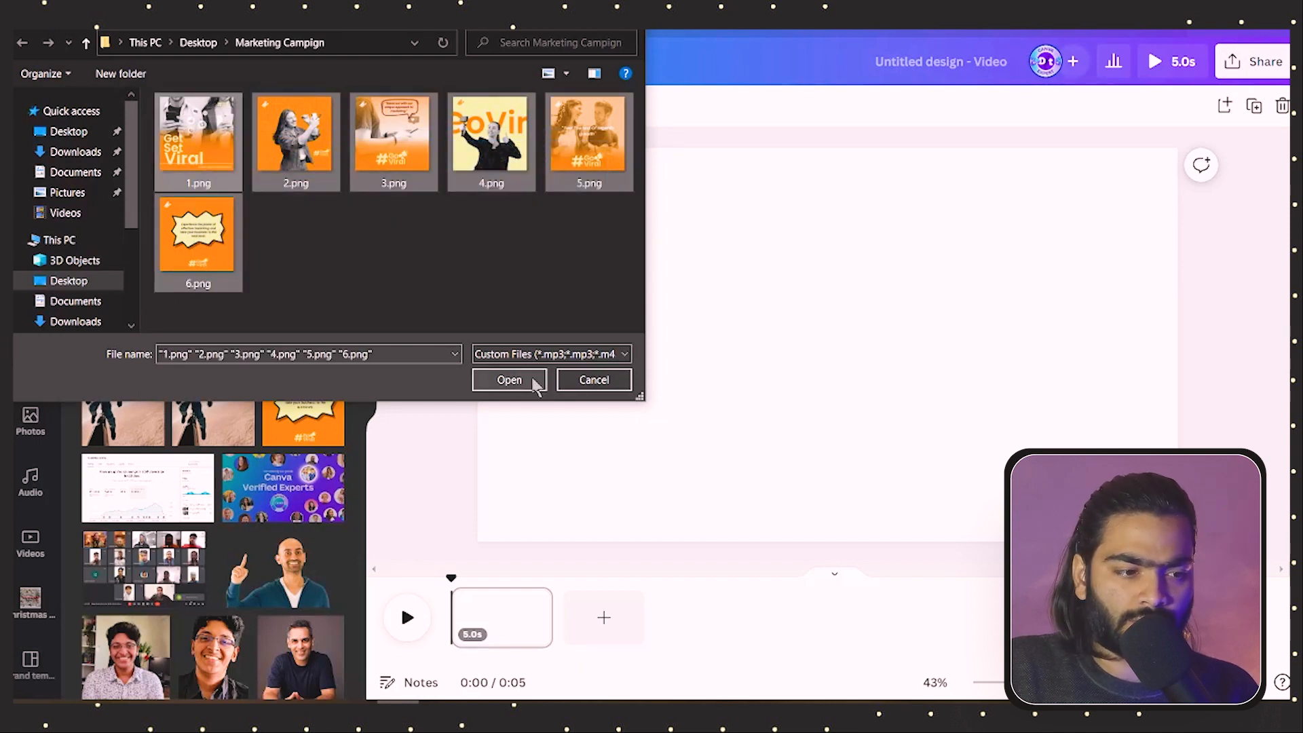
left_click(509, 380)
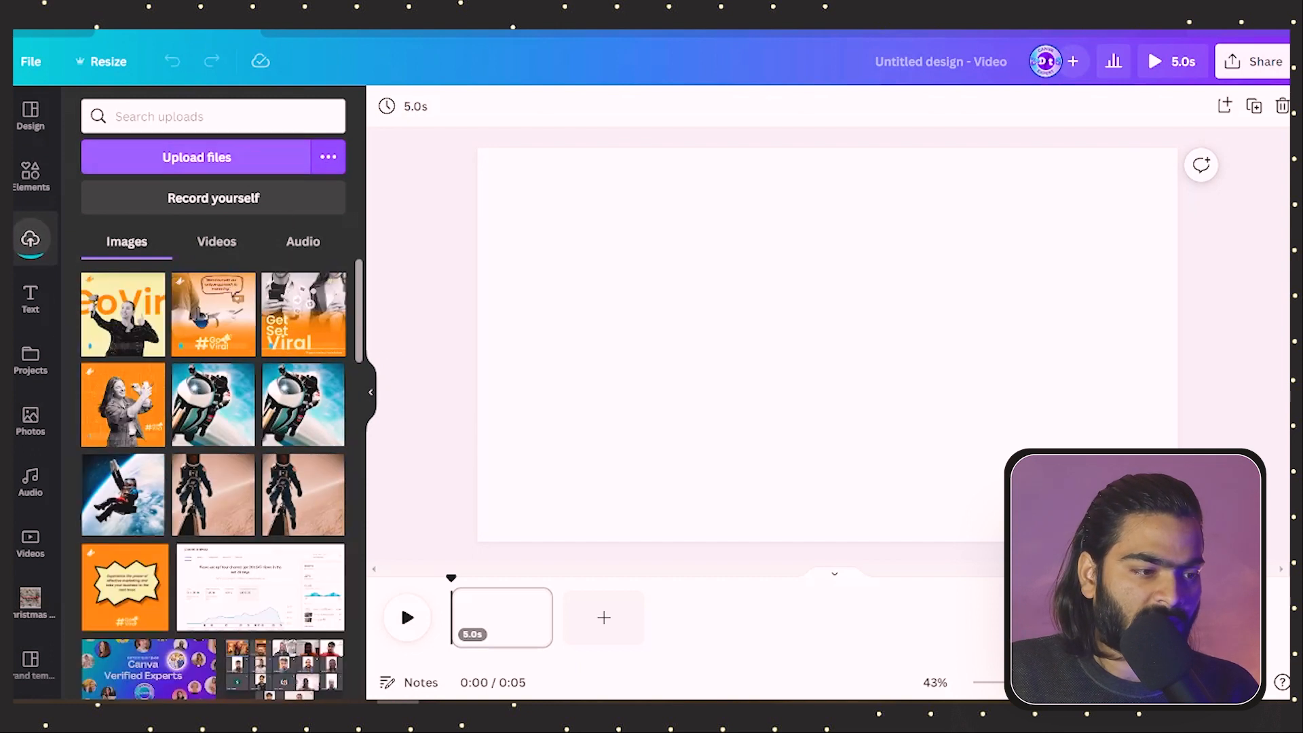
Step: Duplicate the Go Viral speech-bubble post into a row of six copies across the top of the page
scroll("up", 3)
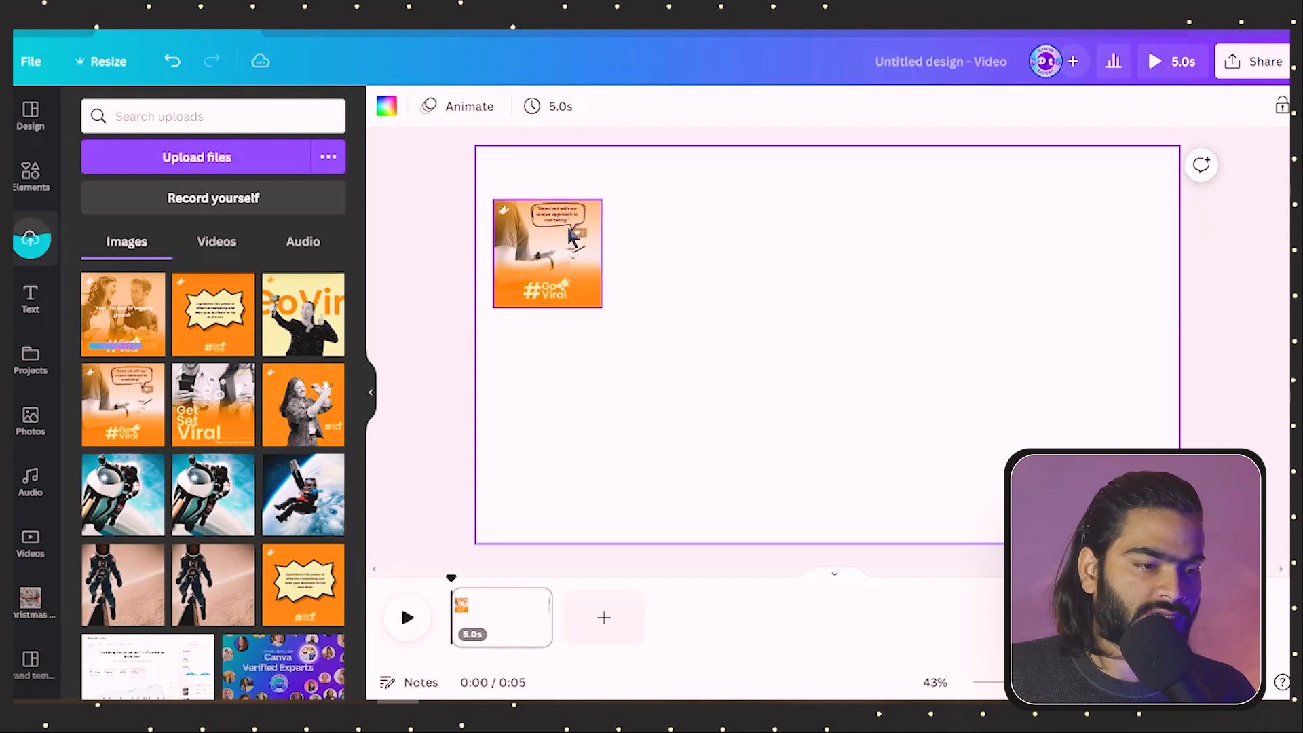
left_click(547, 253)
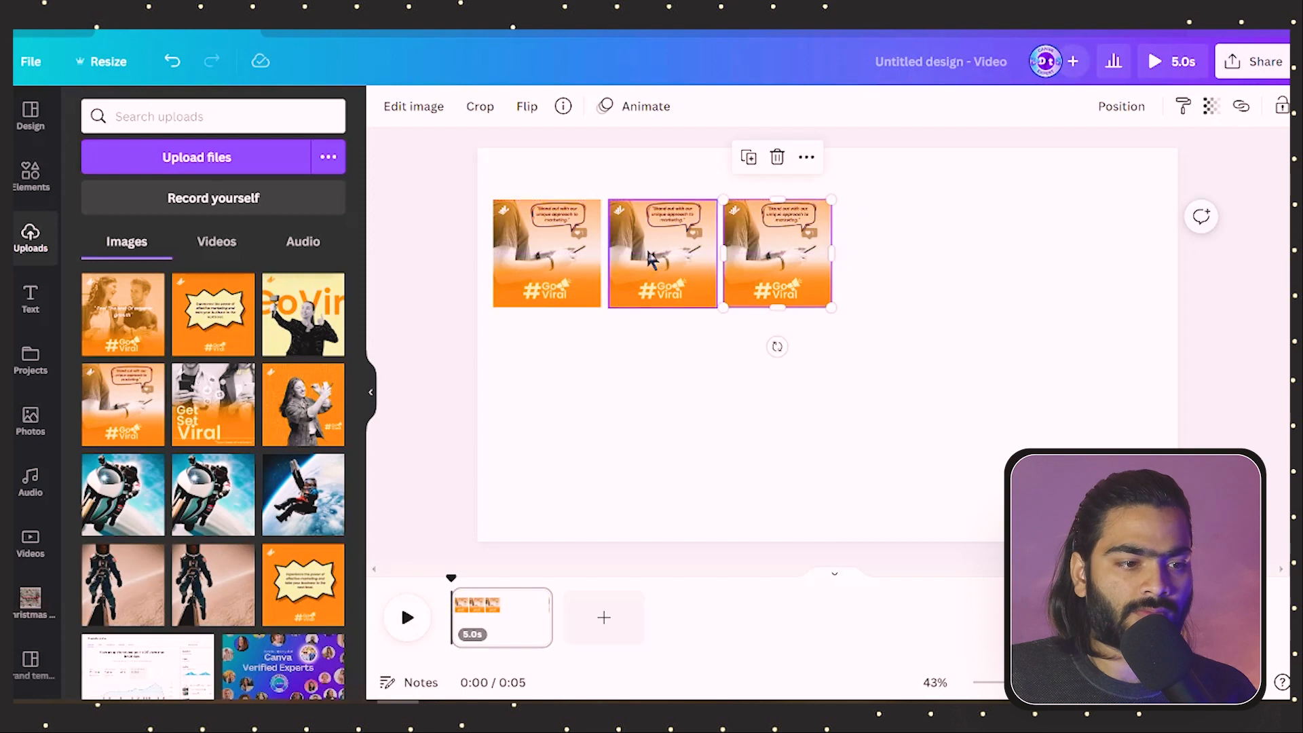
left_click(663, 254)
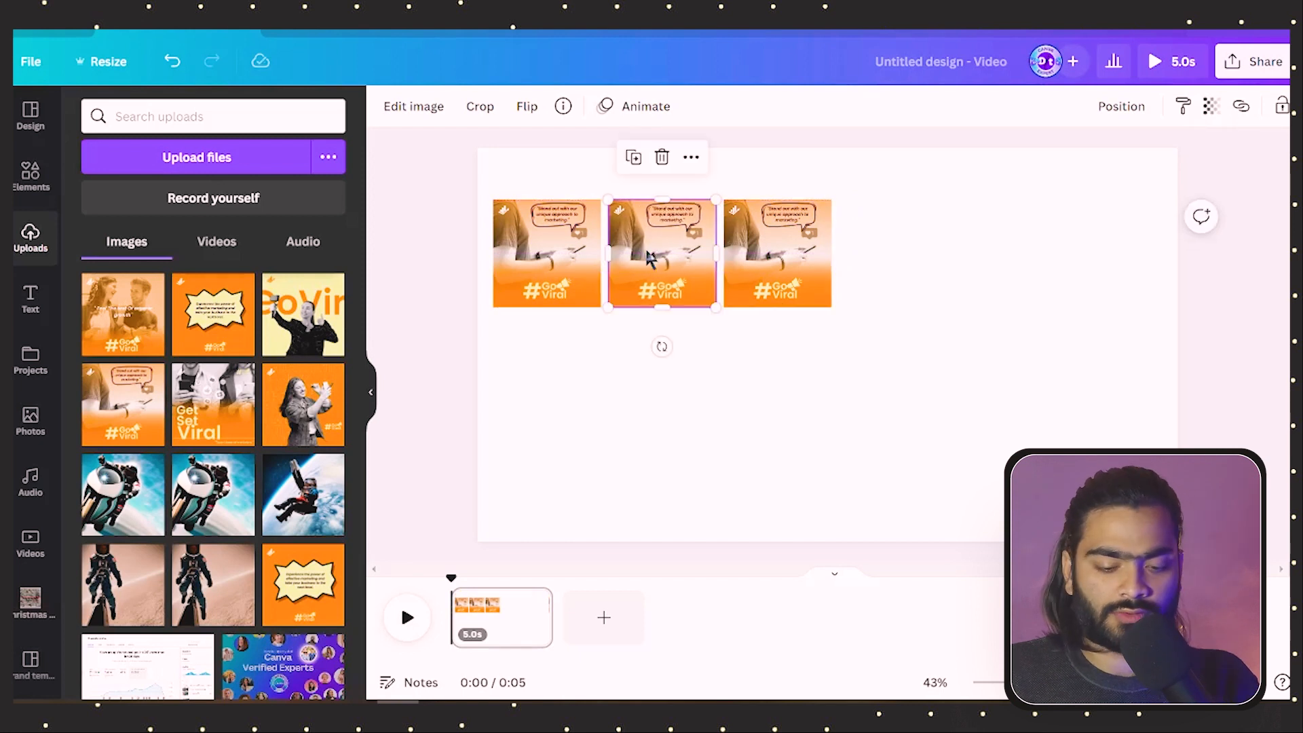
left_click(776, 254)
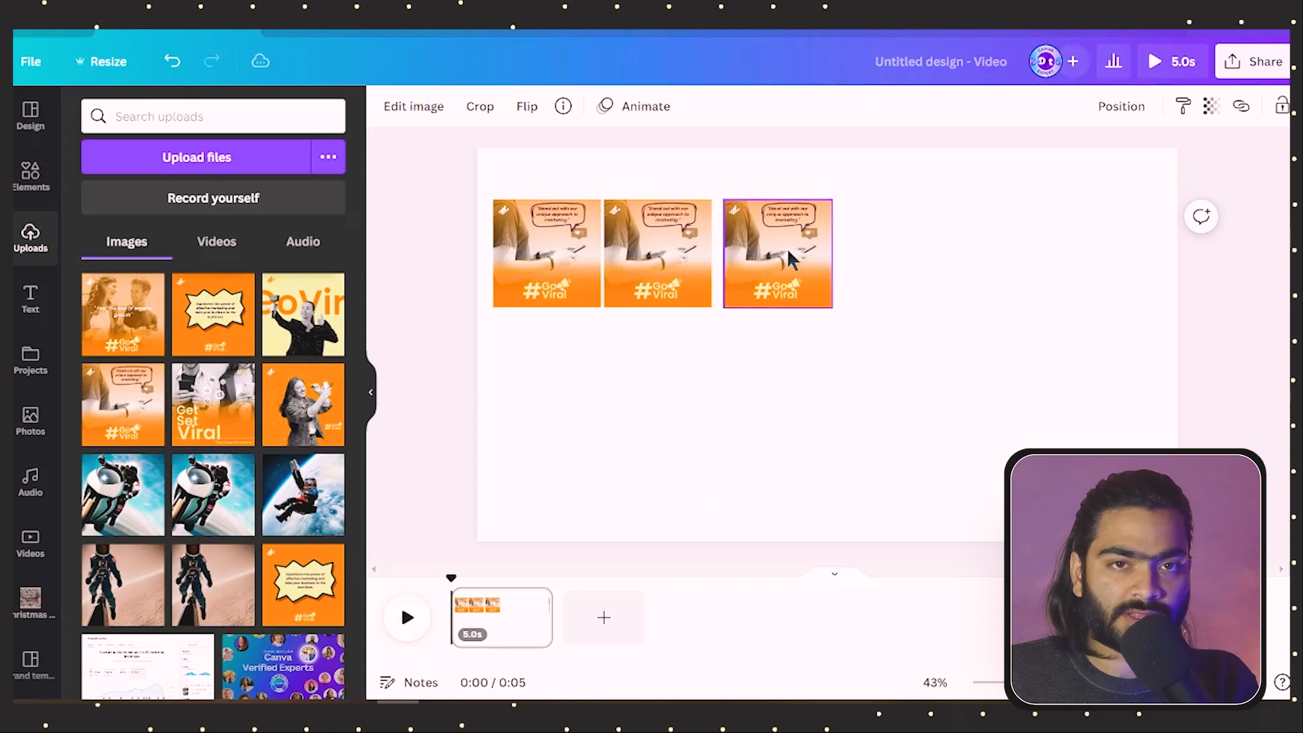
left_click(777, 254)
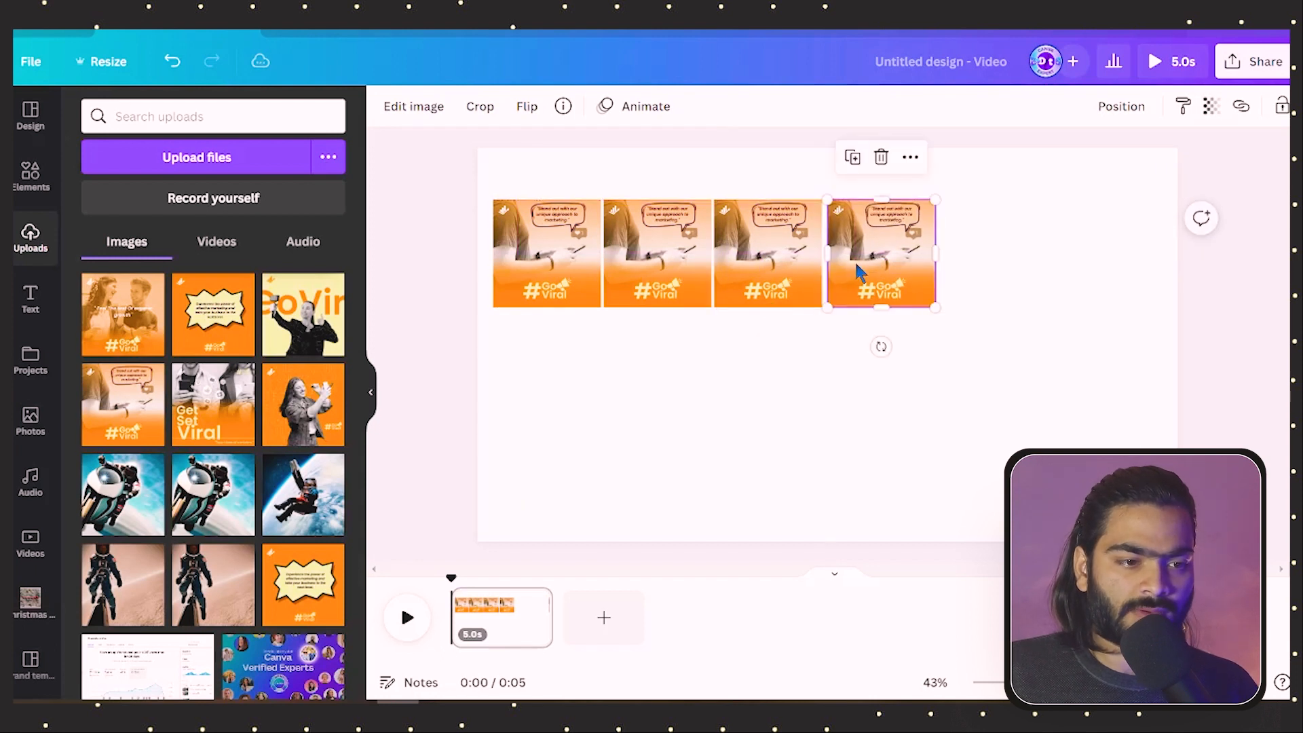
mouse_move(900, 254)
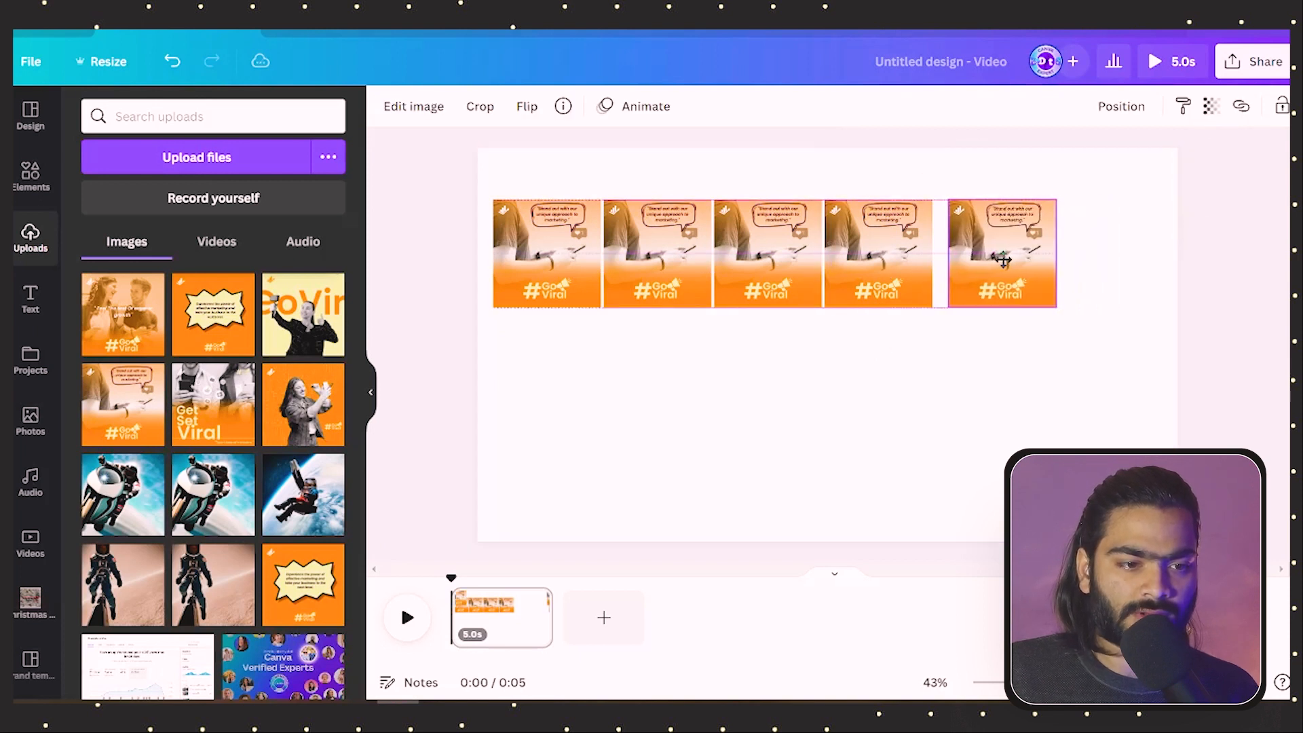
left_click(1002, 253)
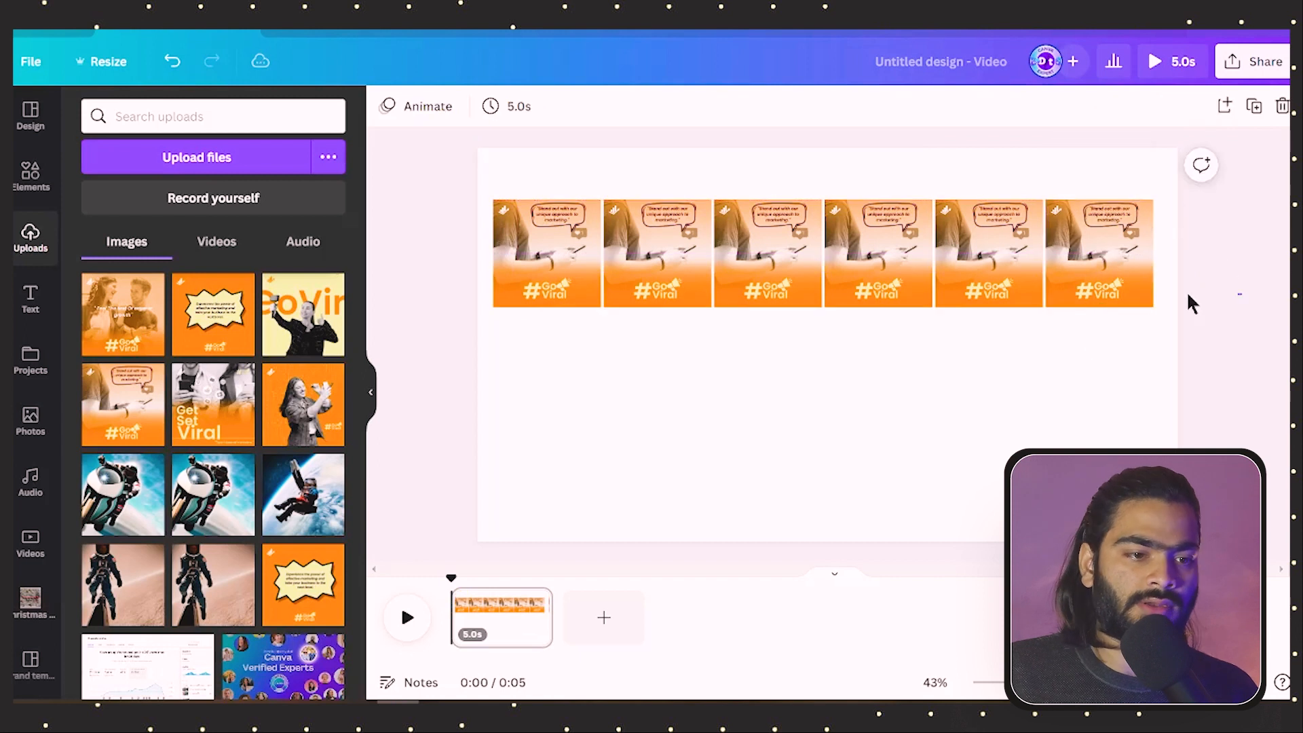
left_click(769, 250)
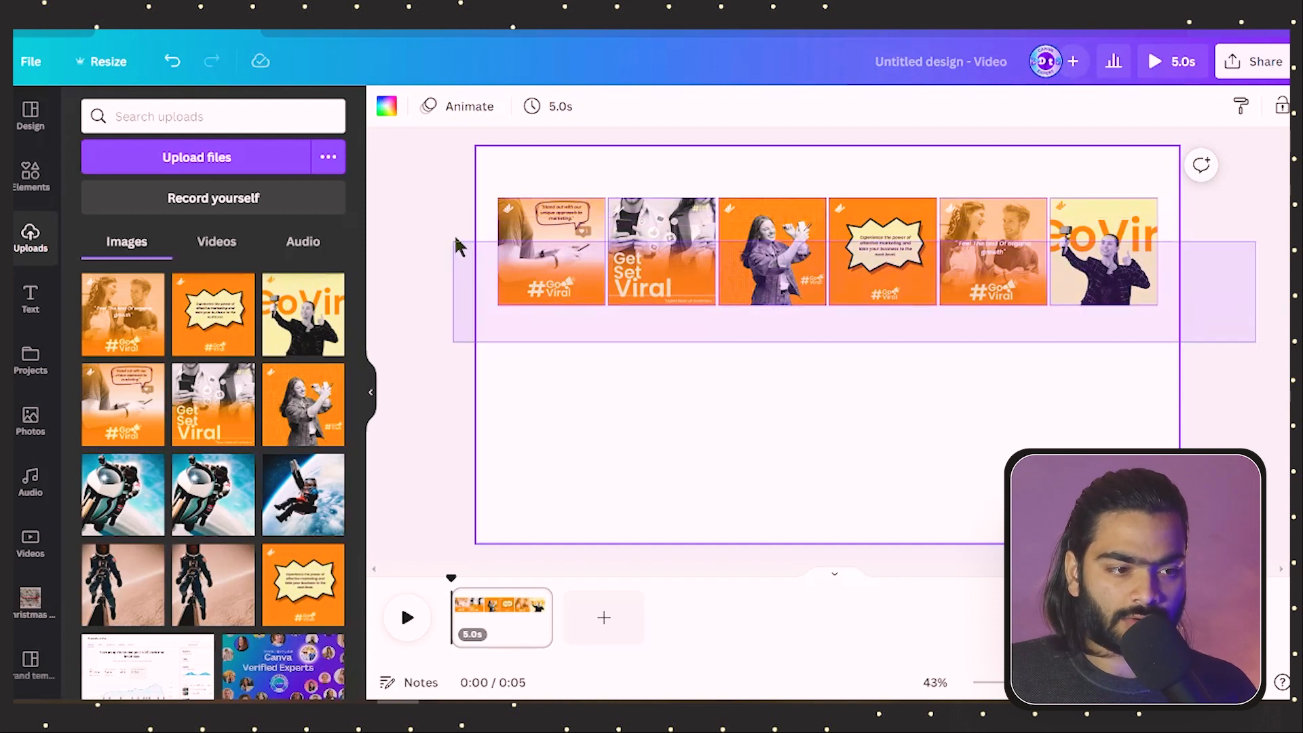
Step: Group the six posts of the top row into a single element
left_click(771, 251)
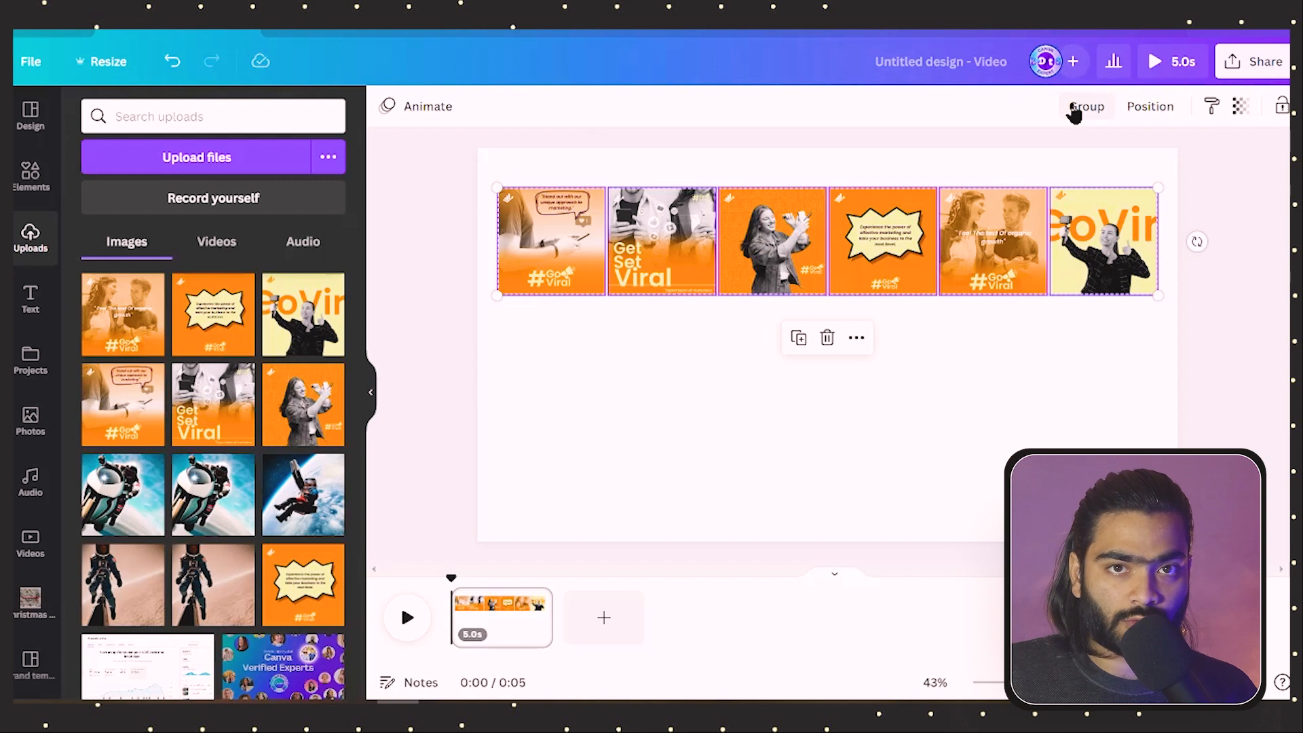
left_click(1086, 105)
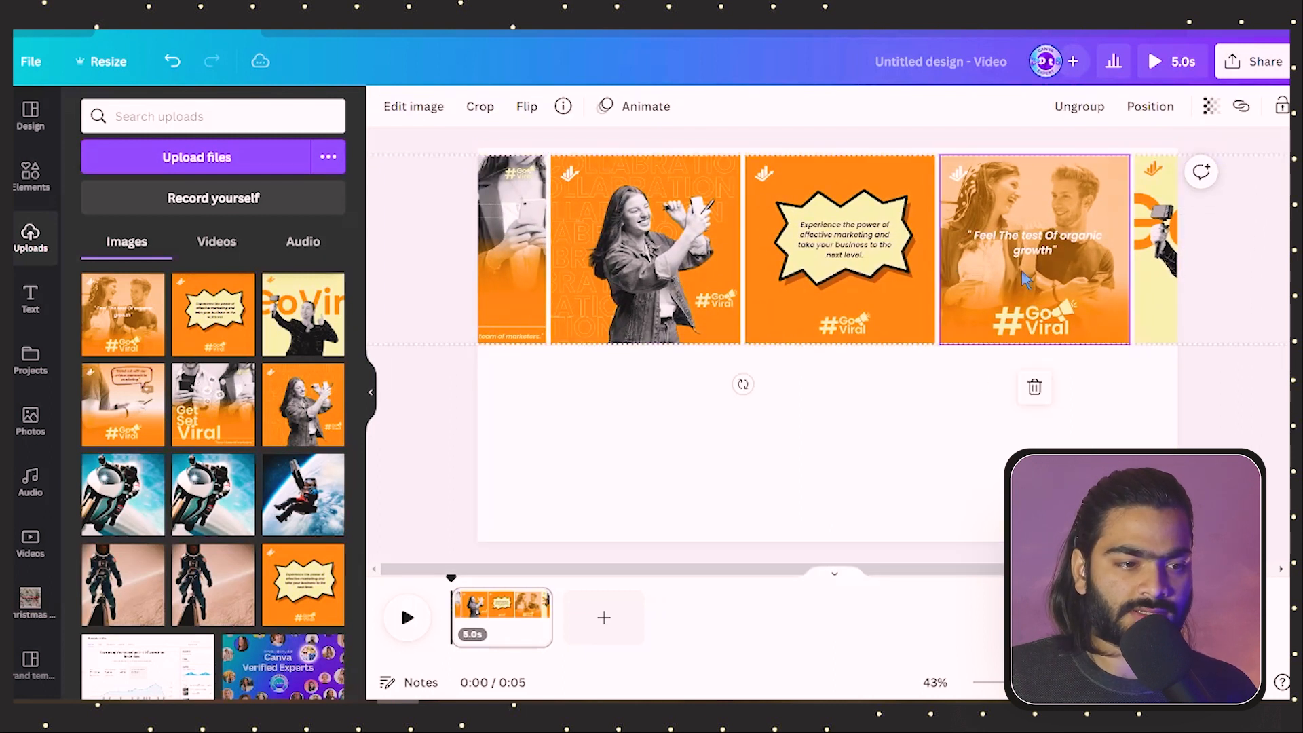
Step: Duplicate the grouped row and place the copy beneath the first as a second row
left_click(839, 248)
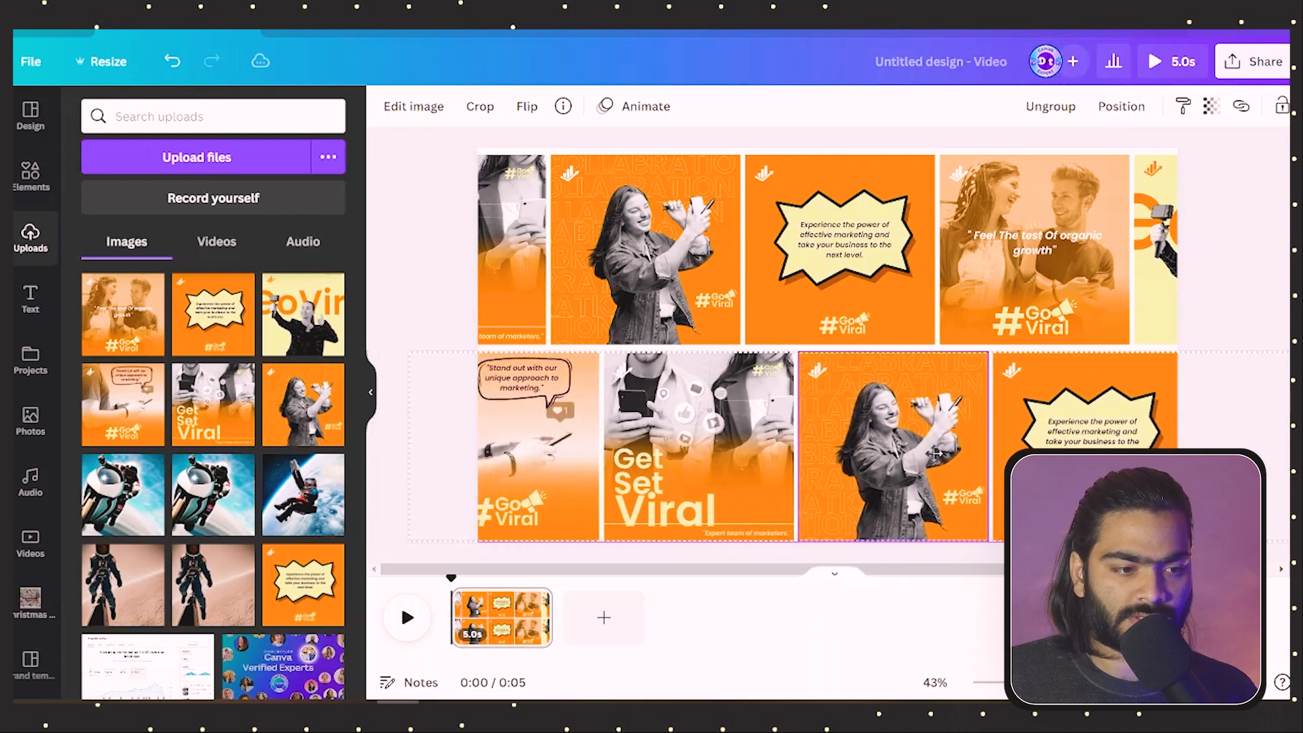
left_click(1024, 249)
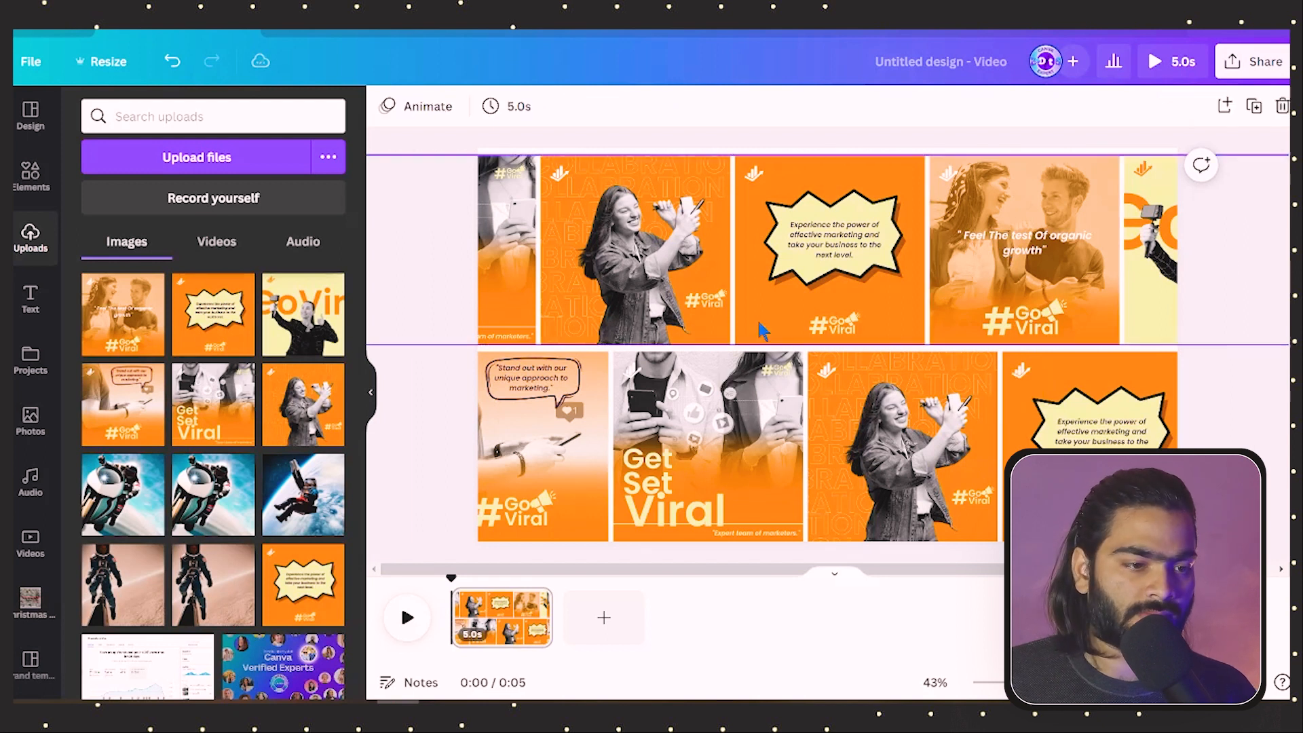
mouse_move(560, 215)
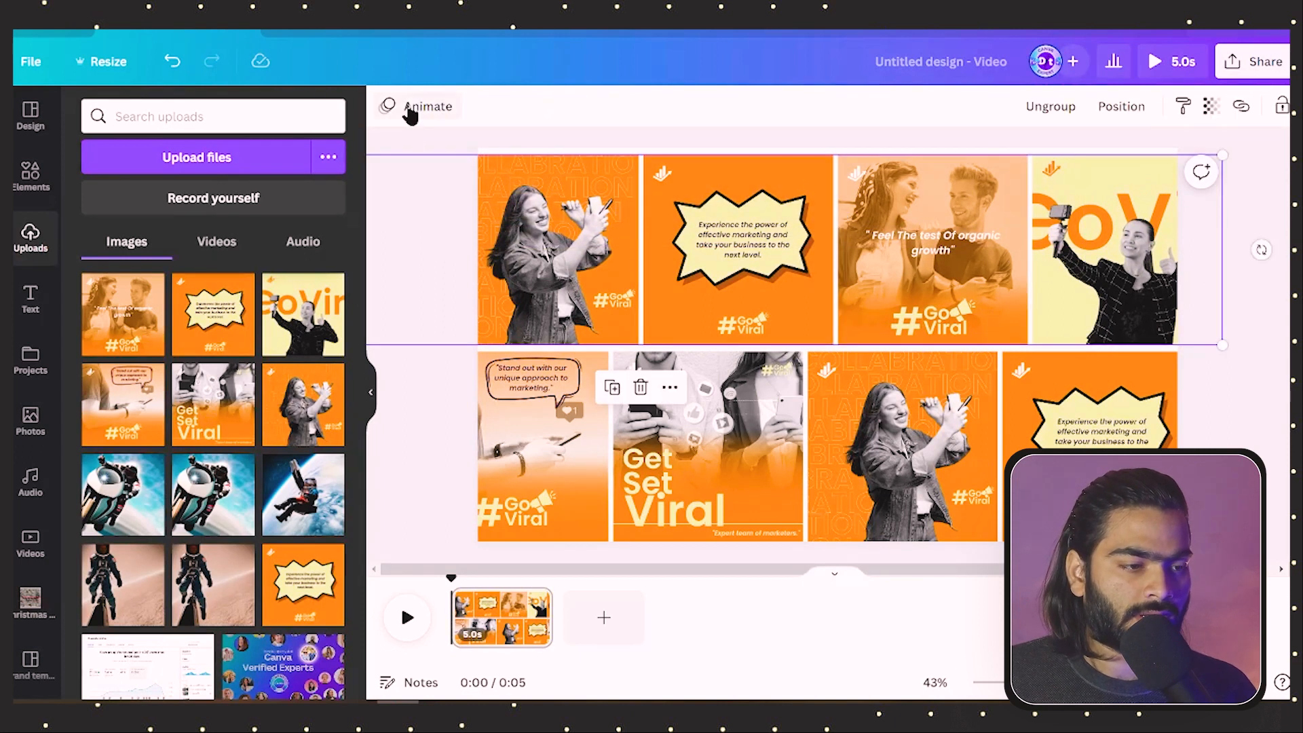
Step: Give the top row a Drift element animation with direction set to right
left_click(425, 106)
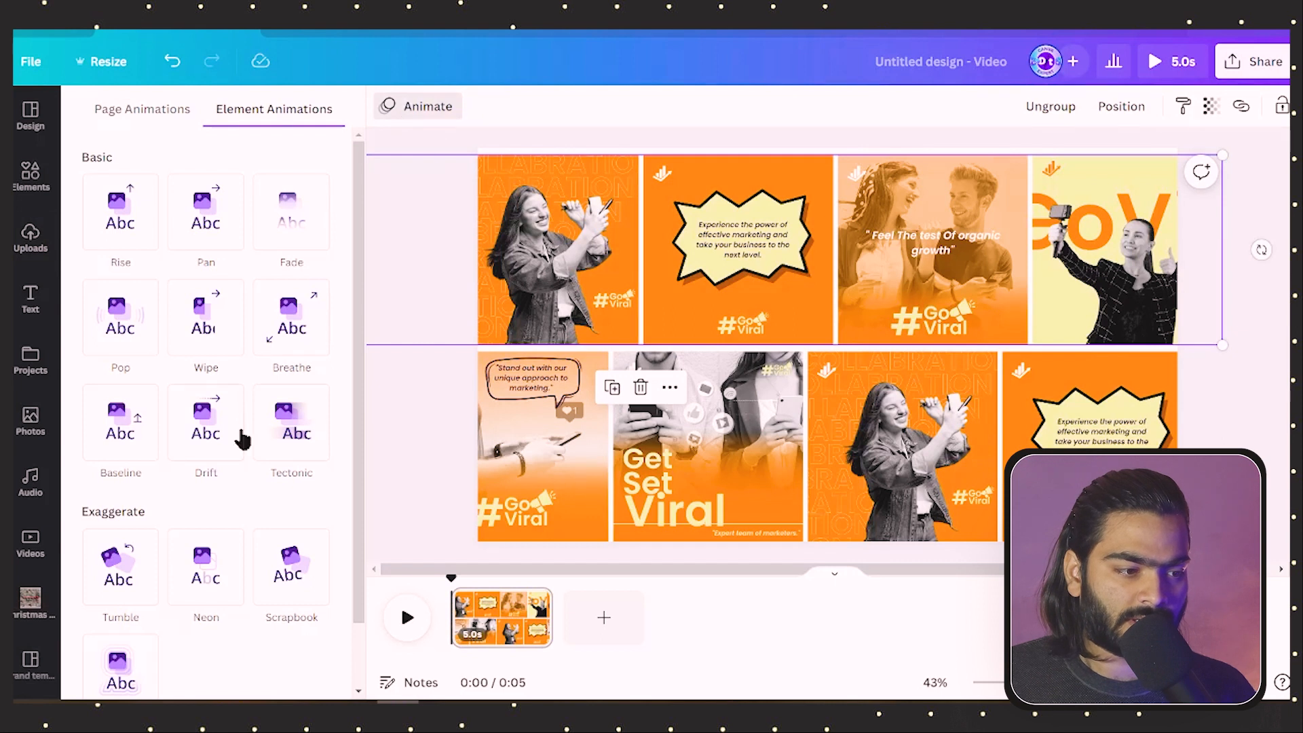
left_click(205, 428)
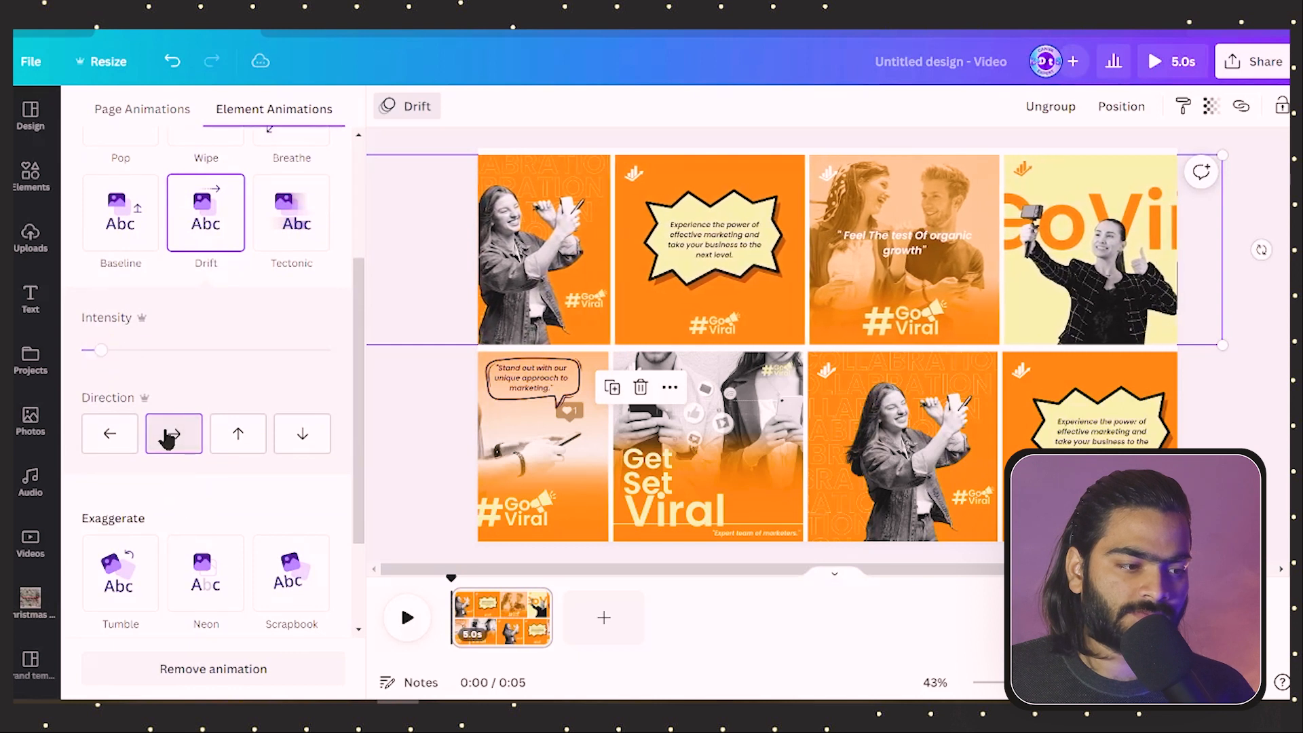
left_click(173, 433)
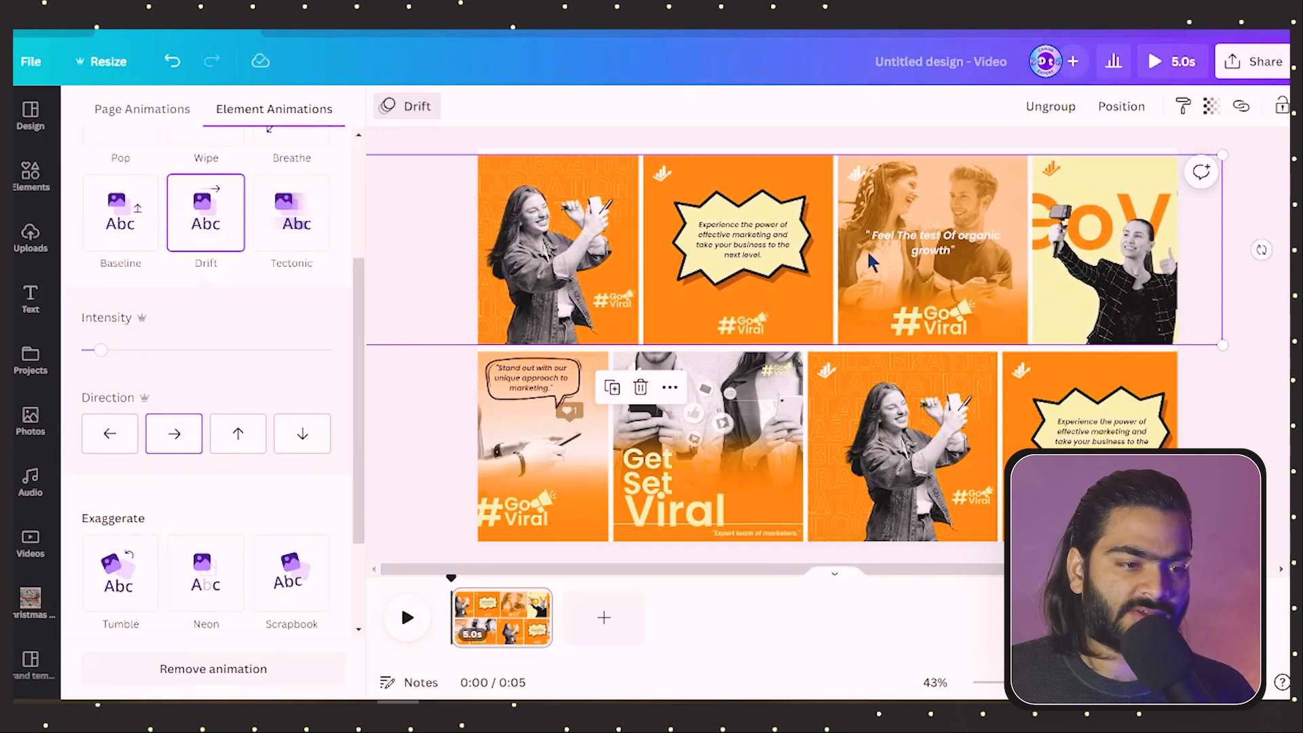
left_click(32, 237)
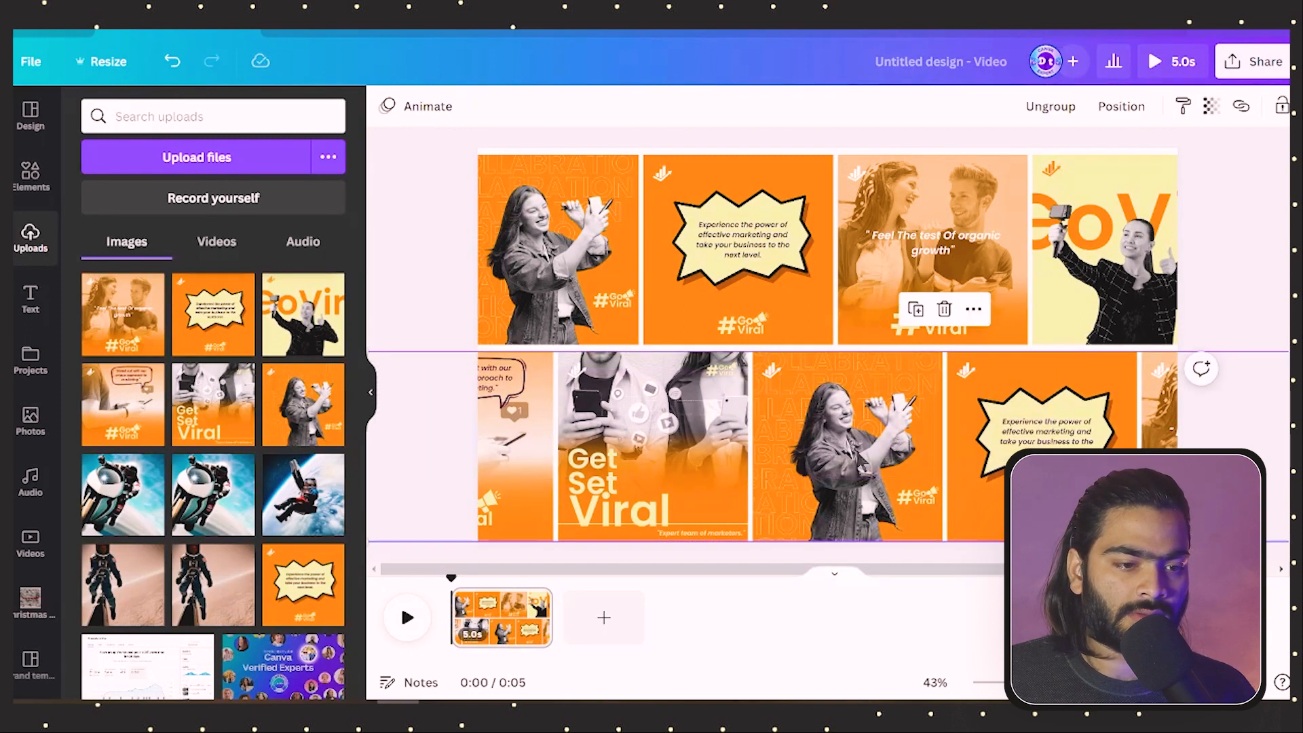
Step: Give the bottom row a Drift animation drifting left, with the page lasting 7.7 seconds
left_click(427, 106)
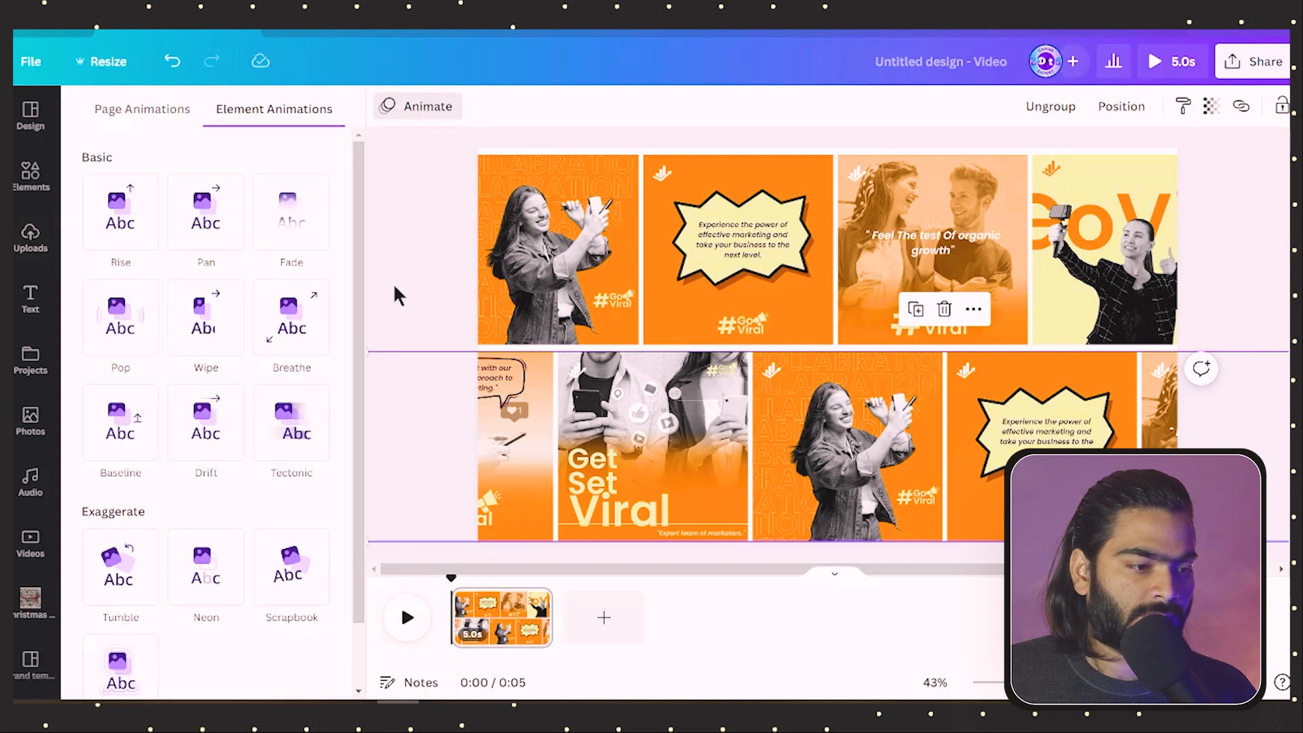
left_click(205, 421)
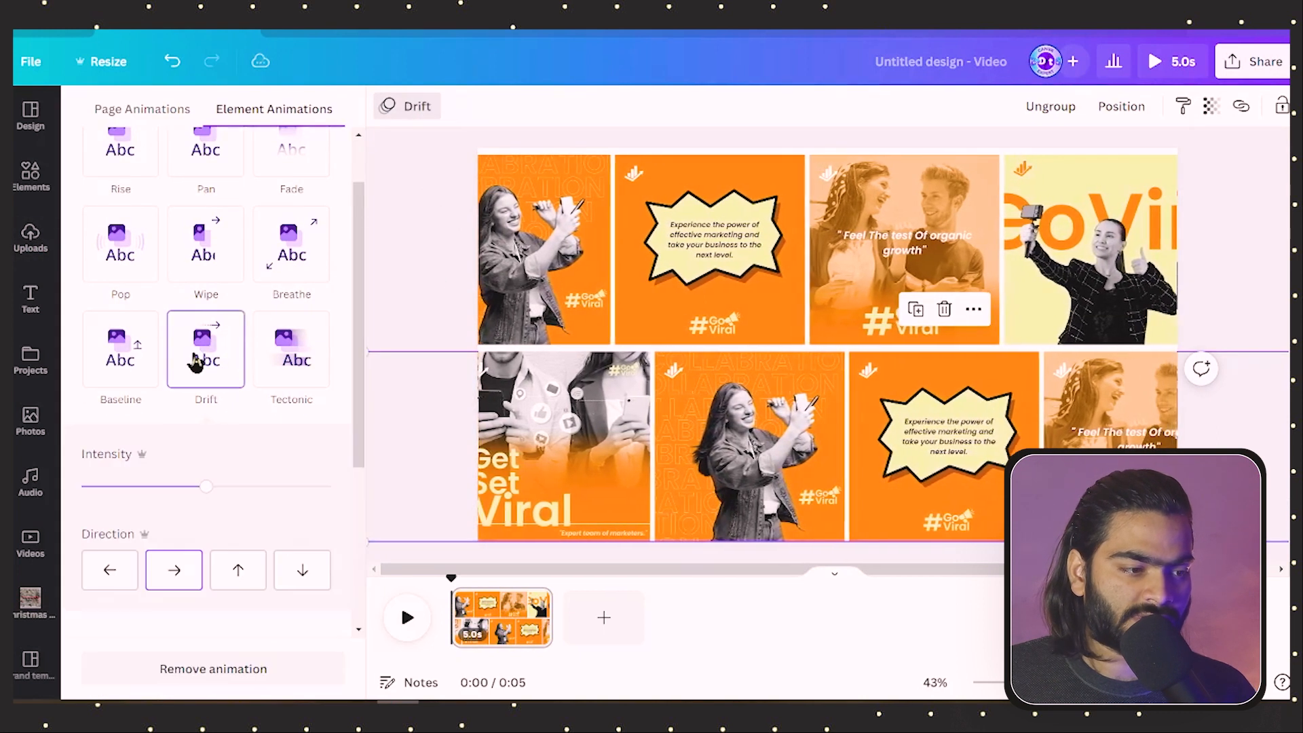
left_click(108, 570)
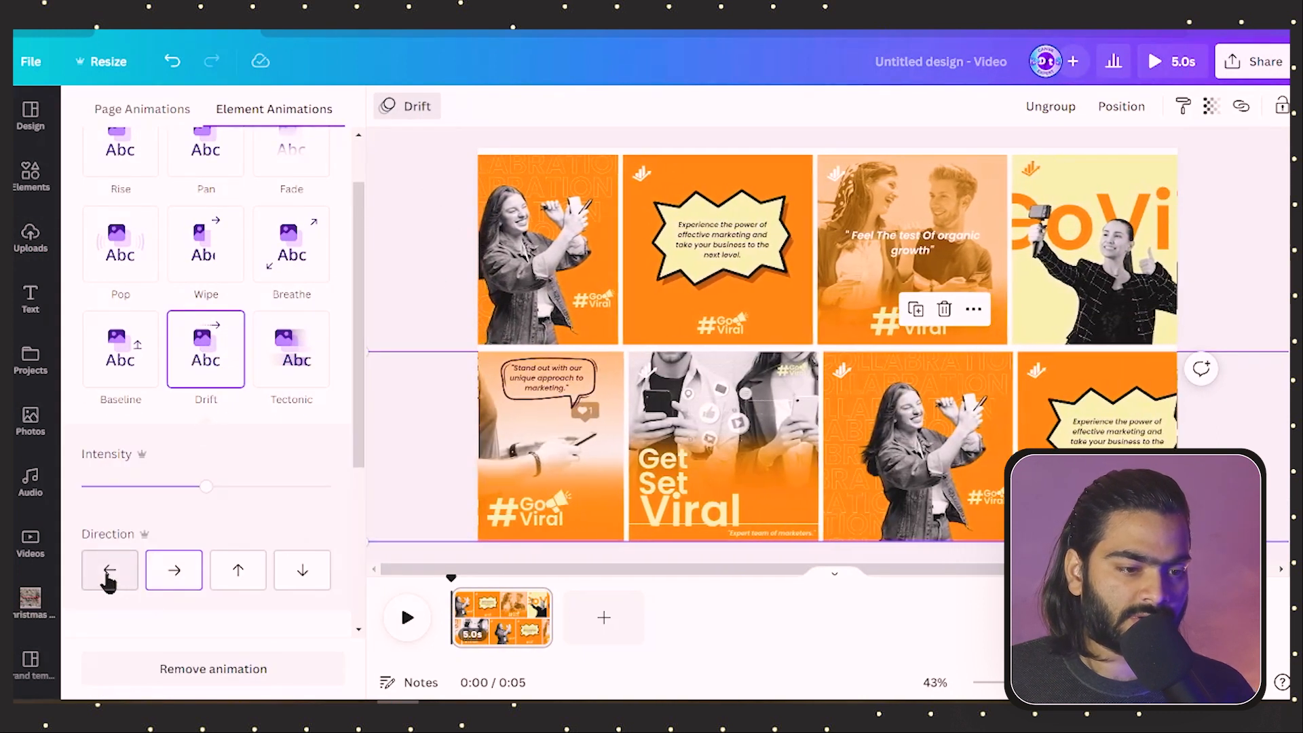
left_click(110, 570)
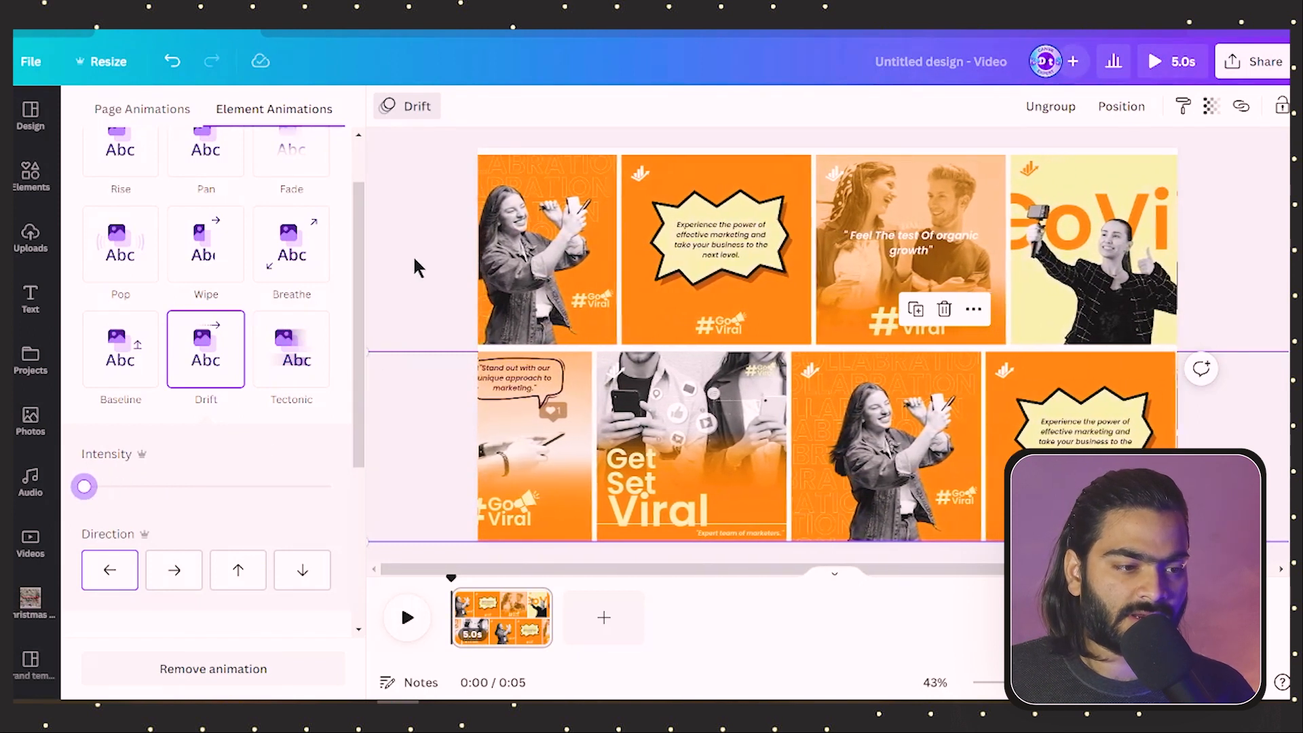
left_click(32, 239)
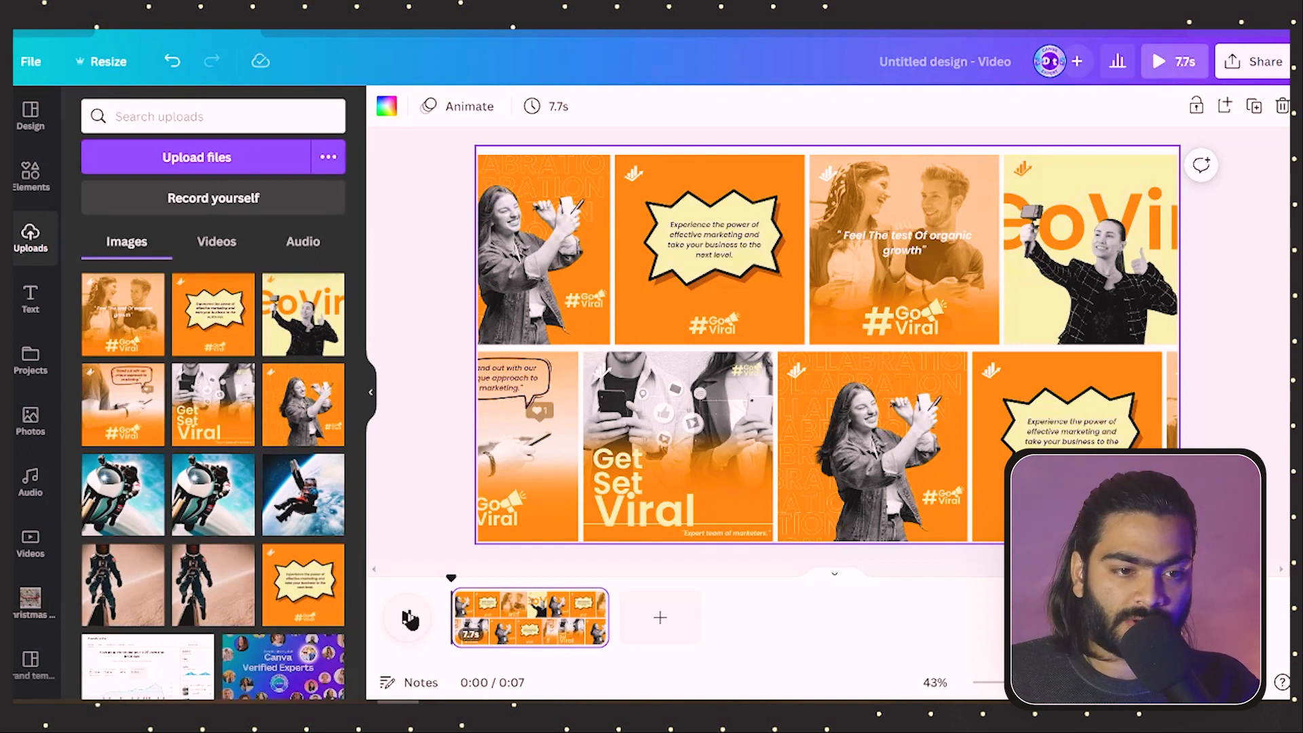
left_click(407, 617)
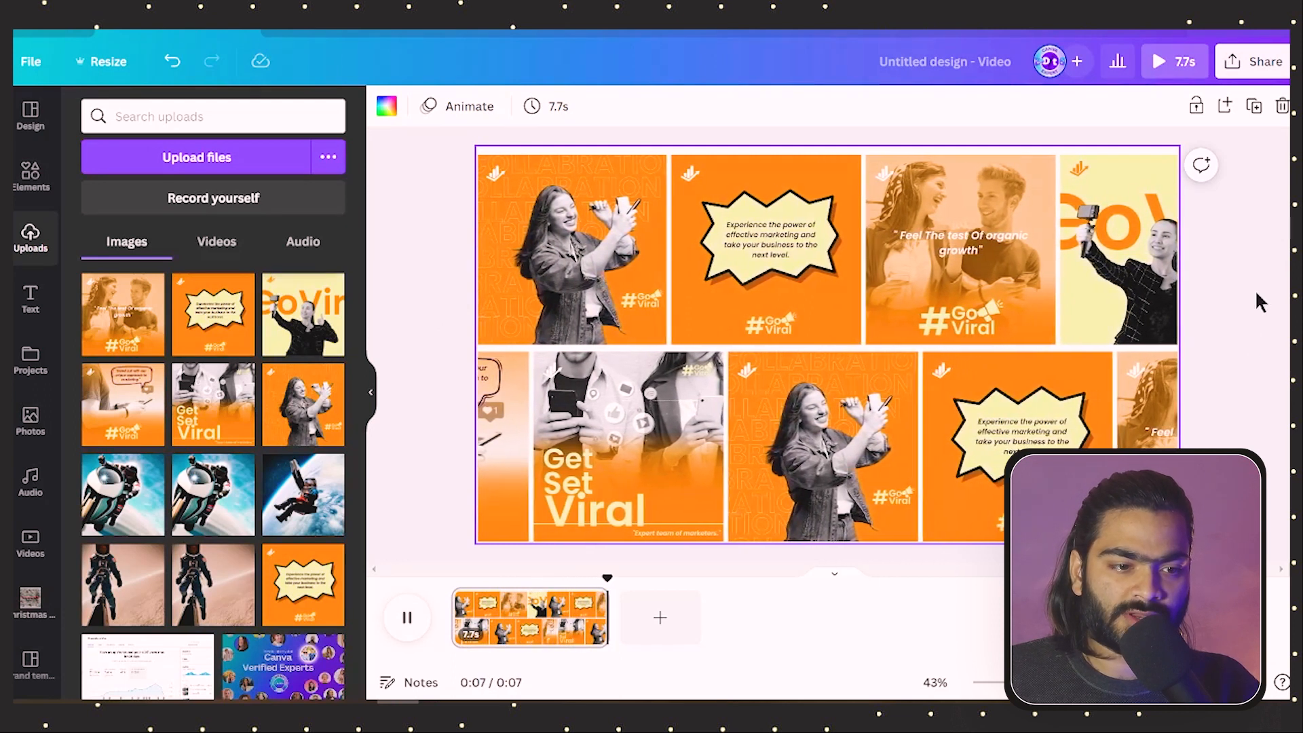
left_click(406, 618)
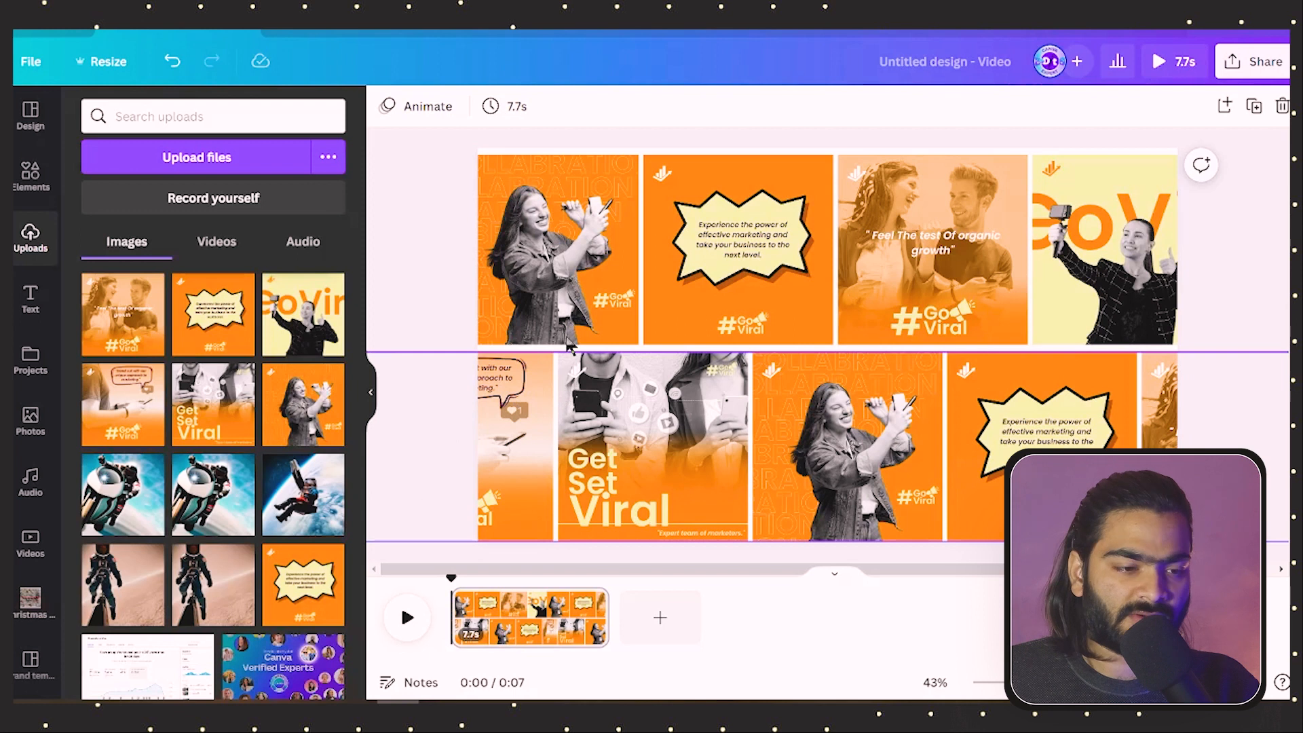
left_click(650, 445)
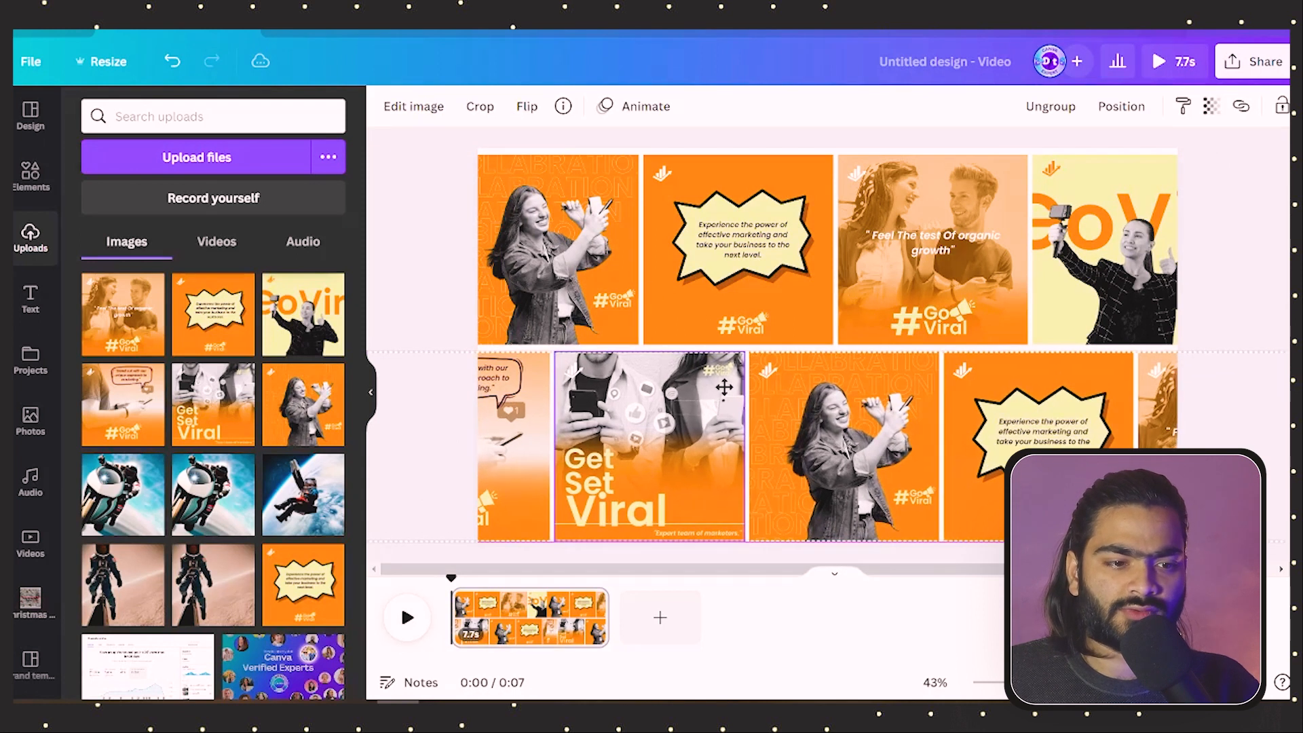
left_click(436, 191)
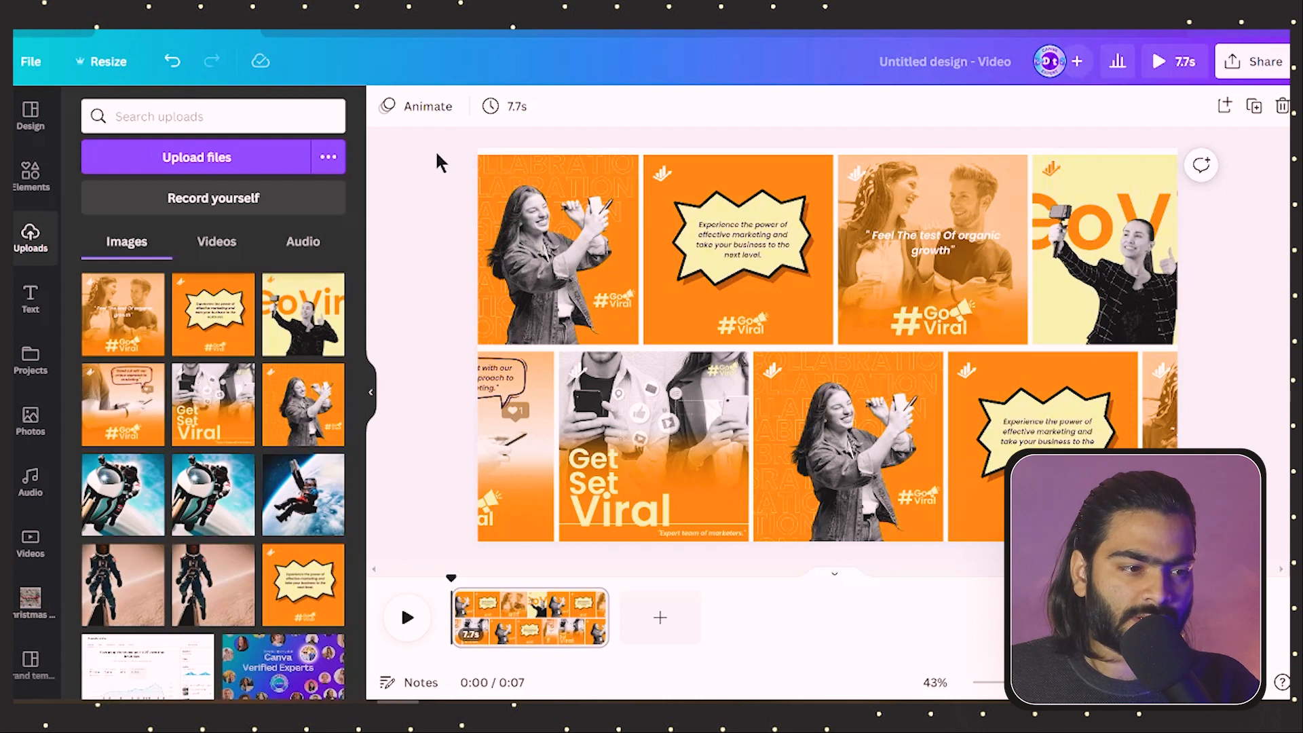
left_click(745, 250)
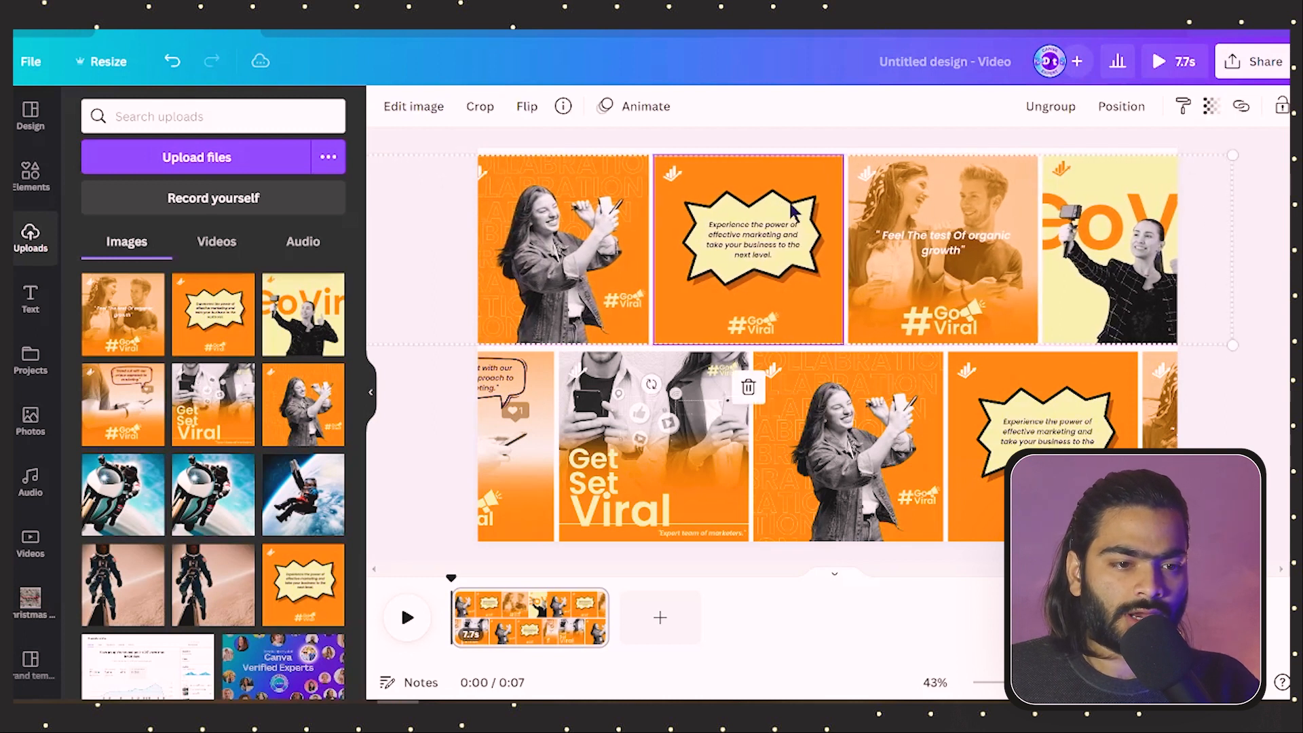